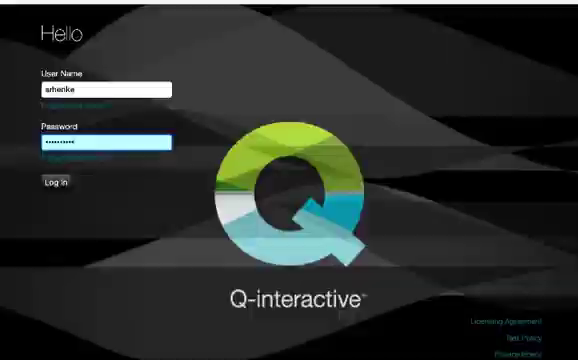
Log in to Q-interactive Central and land on the dashboard
left_click(52, 184)
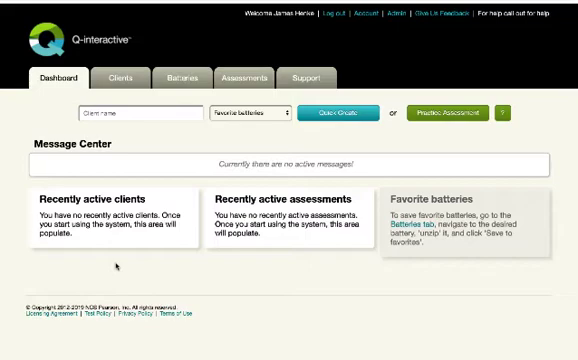
mouse_move(162, 272)
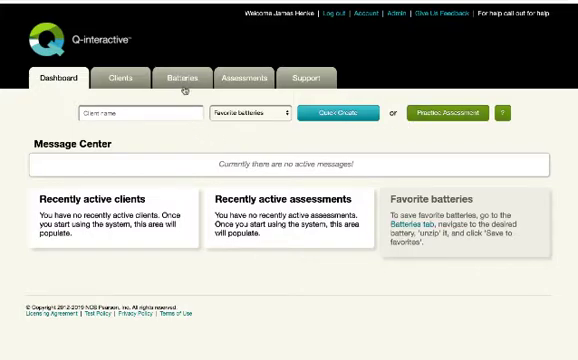
Browse the Batteries catalogue and expand CELF-5 Ages 9-21 to list its subtests
left_click(180, 76)
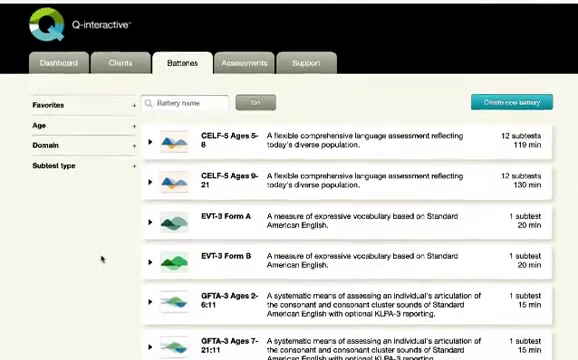
scroll("down", 3)
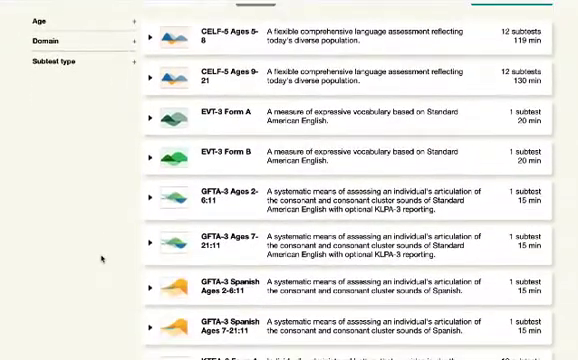
scroll("up", 3)
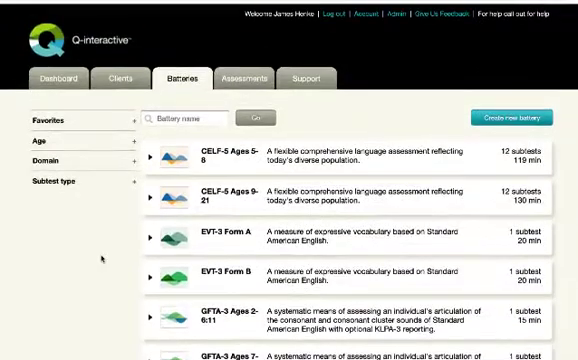
left_click(152, 190)
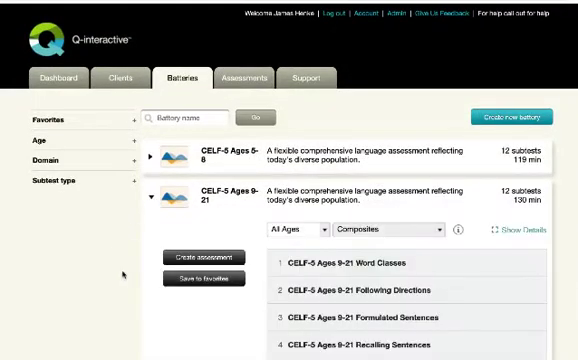
scroll("down", 3)
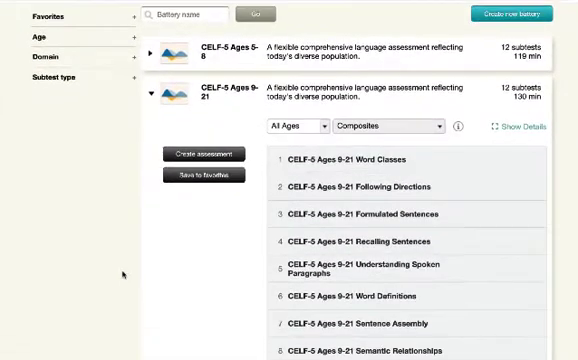
scroll("down", 3)
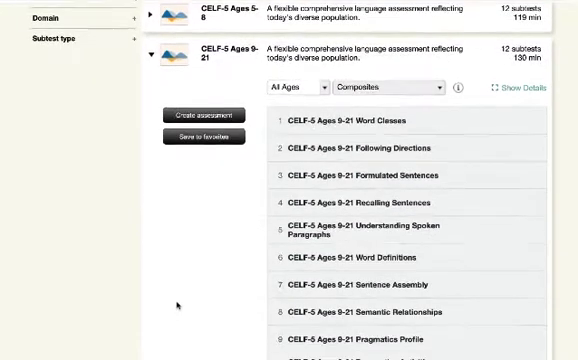
scroll("down", 3)
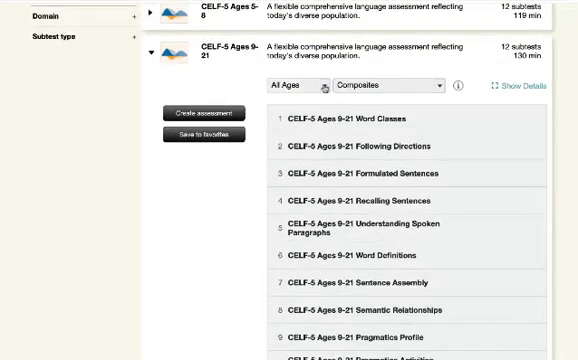
Filter the CELF-5 subtests to Age 11 and the Core Language Score composite
left_click(298, 84)
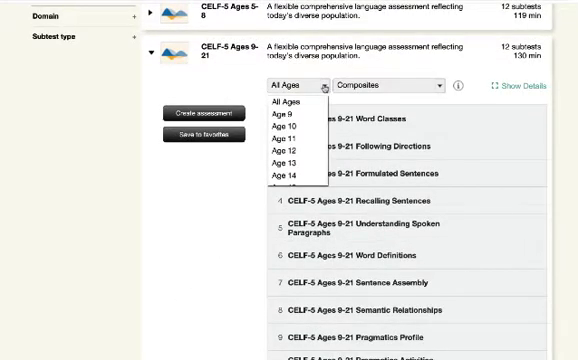
left_click(284, 138)
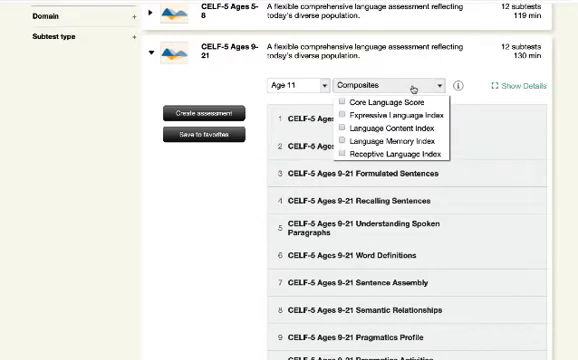
left_click(356, 100)
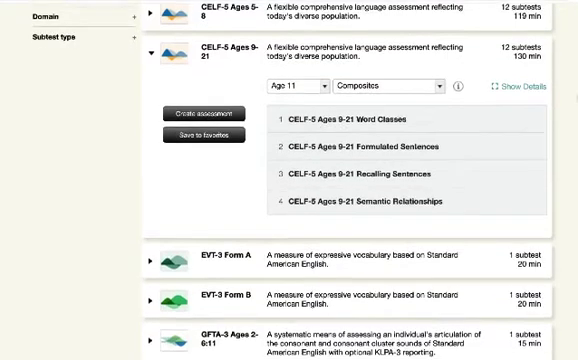
Review the four subtests in the battery and proceed to Configure and Save
scroll("up", 3)
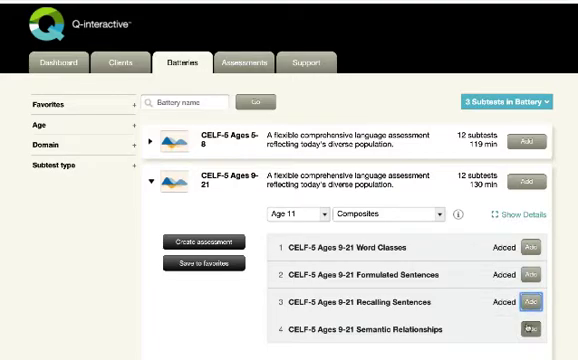
left_click(536, 328)
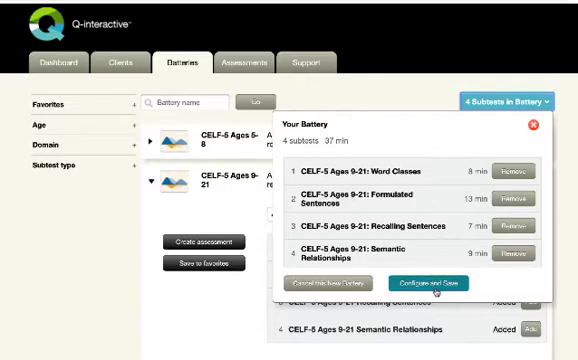
left_click(428, 280)
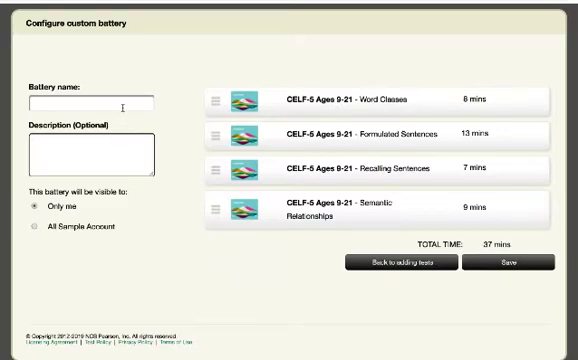
Name the battery '11 Year Old CELF-5' with description 'Core Language Index Only'
left_click(90, 100)
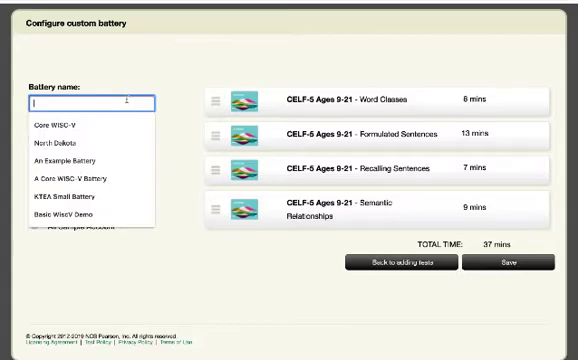
type("11")
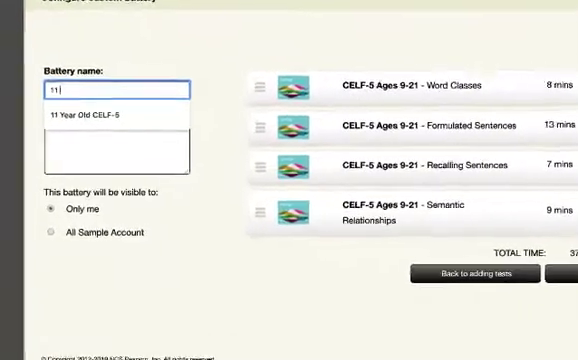
type("Year Old CELF")
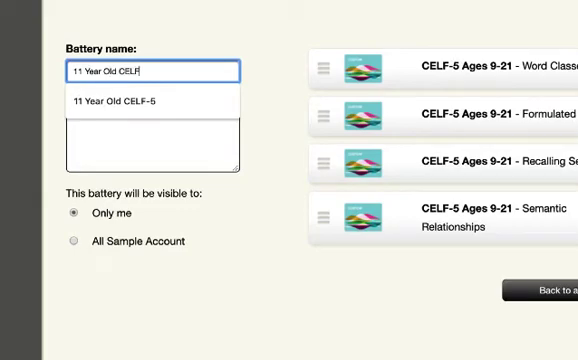
left_click(152, 100)
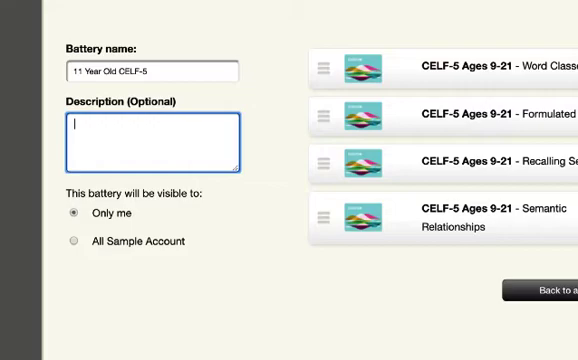
type("c")
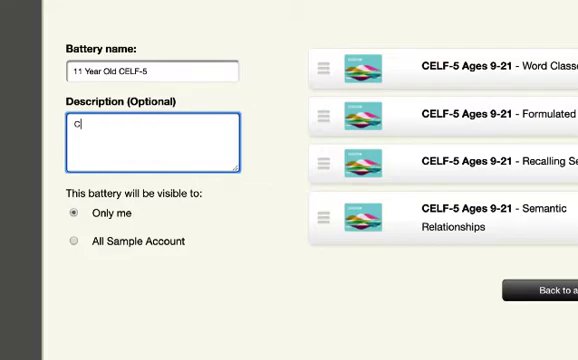
type("Core Language")
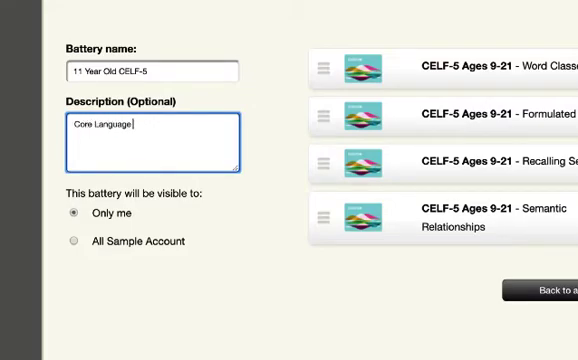
type("Index On")
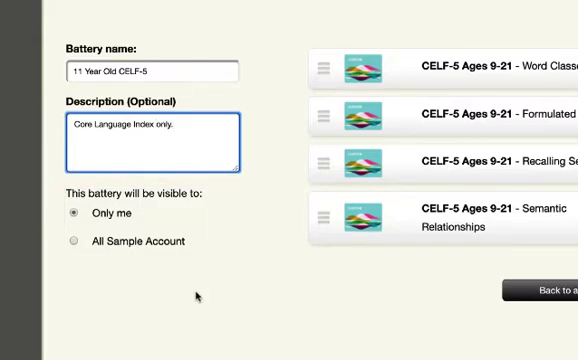
Keep visibility Only me, reorder the subtests, and save the custom battery
left_click(74, 240)
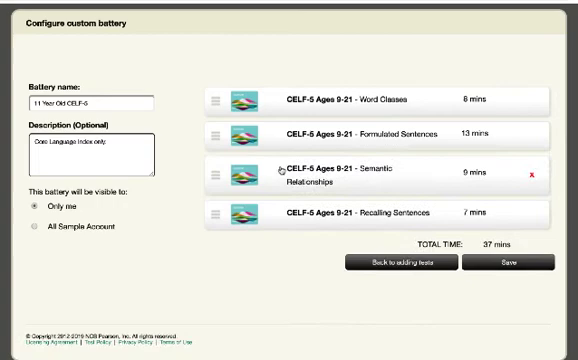
left_click_drag(224, 176, 224, 130)
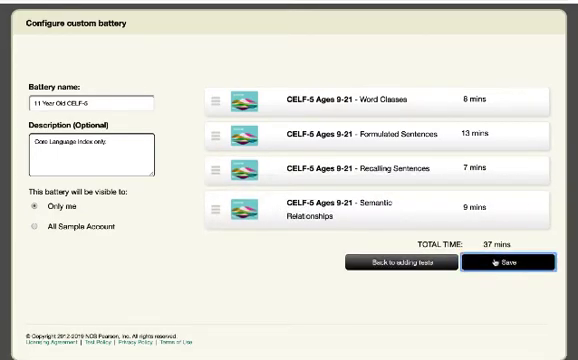
left_click(496, 264)
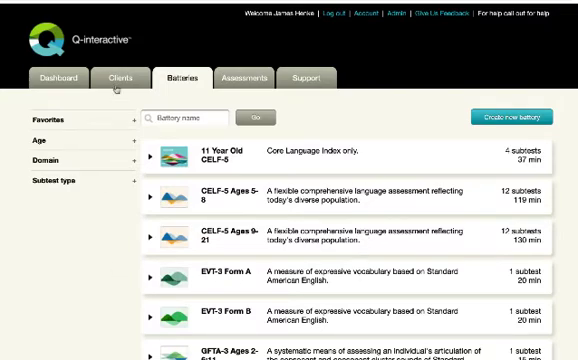
Start a new assessment for John Doe using the 11 Year Old CELF-5 battery
left_click(116, 78)
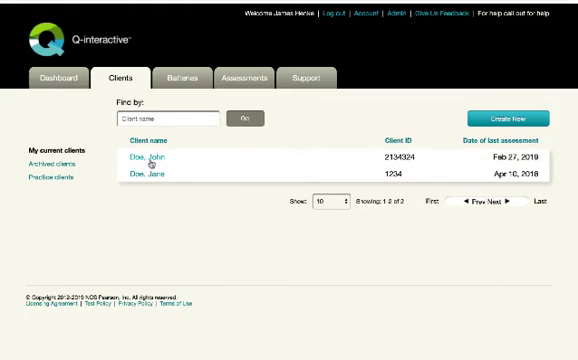
left_click(142, 158)
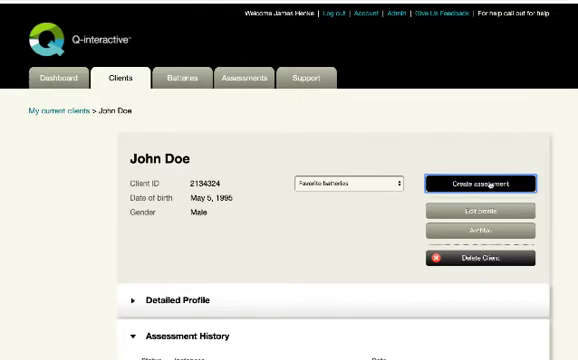
left_click(488, 184)
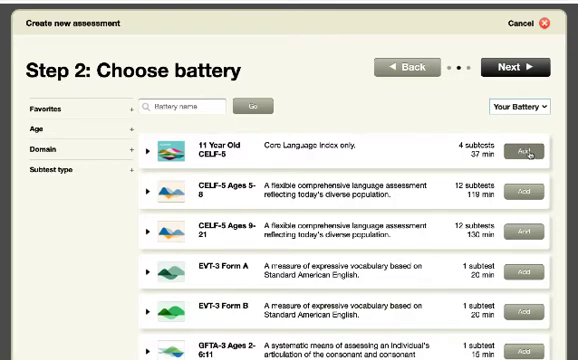
left_click(520, 152)
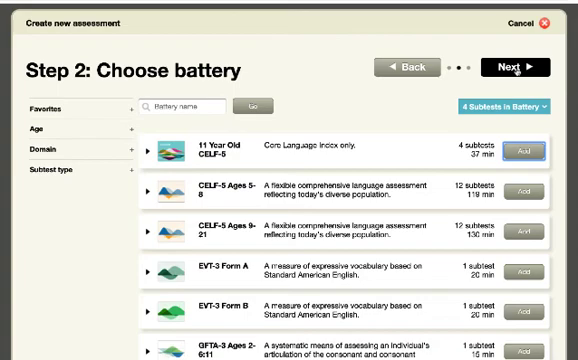
Finish the assessment setup and send it to the iPad, leaving it awaiting delivery
left_click(516, 68)
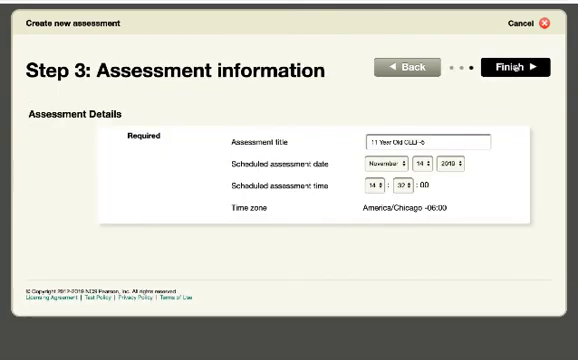
left_click(510, 68)
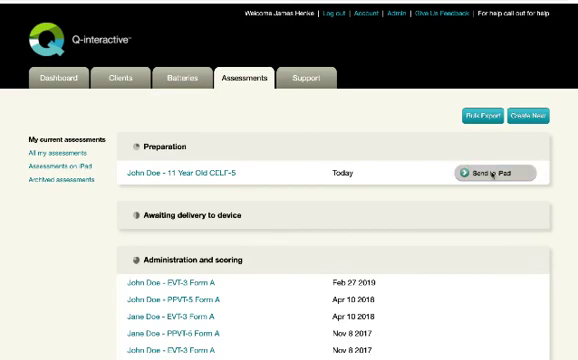
left_click(496, 172)
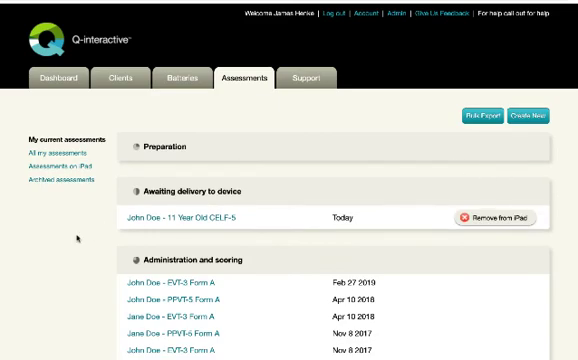